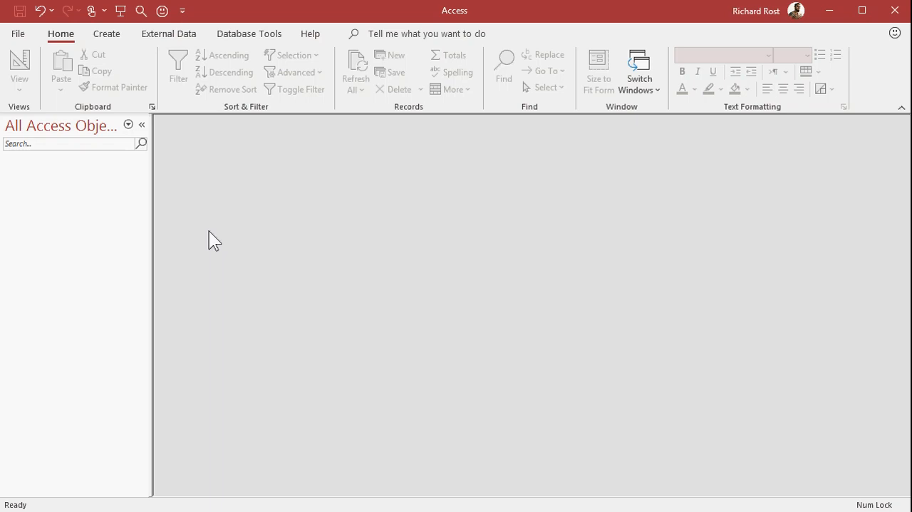
Design a table with CustomerID, CustomerName and CustomerSince fields, saved as CustomerT
click(106, 33)
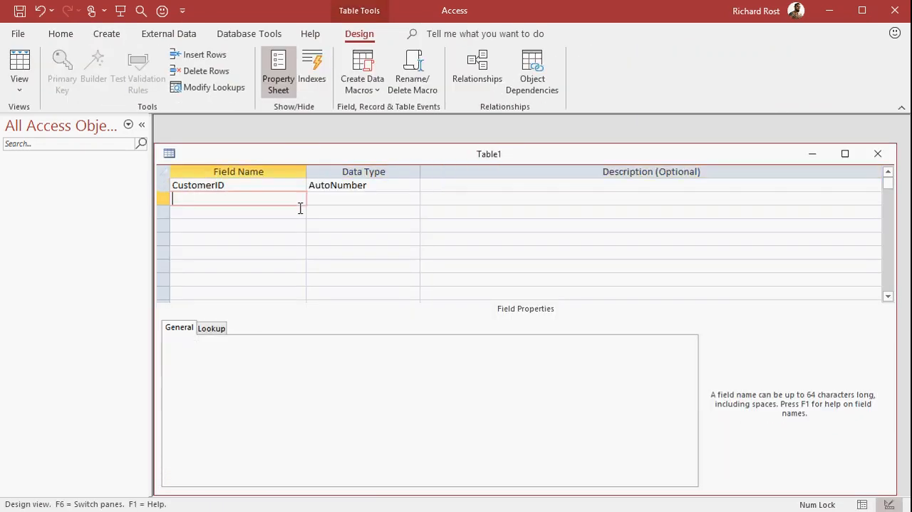
text(CustomerName)
click(239, 212)
text(CustomerSince)
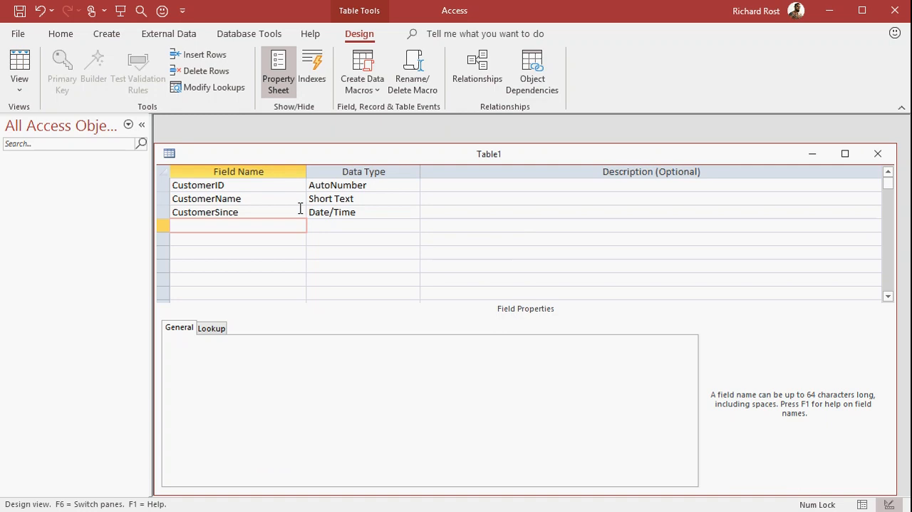
click(213, 225)
text(C)
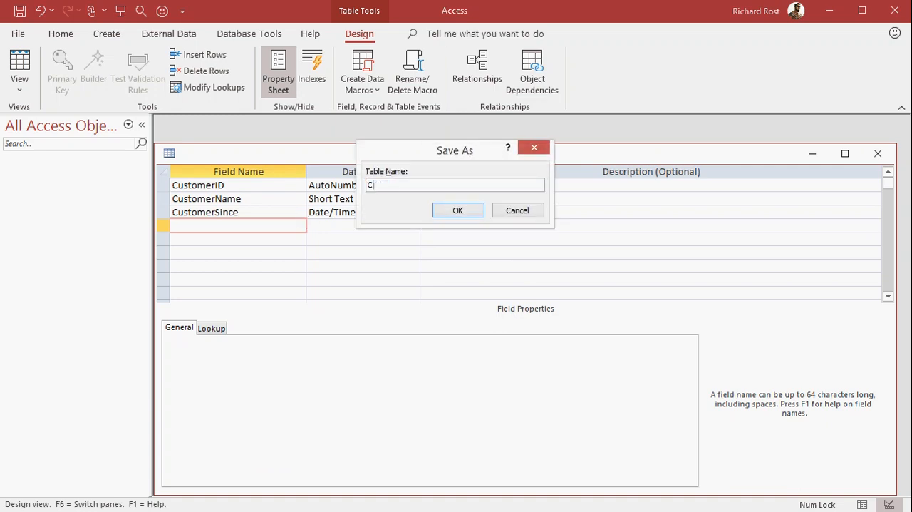
click(458, 209)
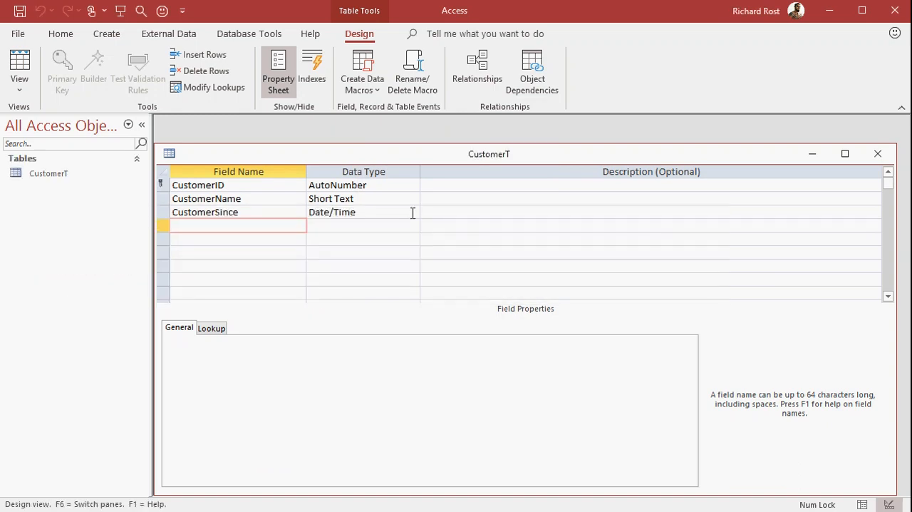
mouse_move(748, 181)
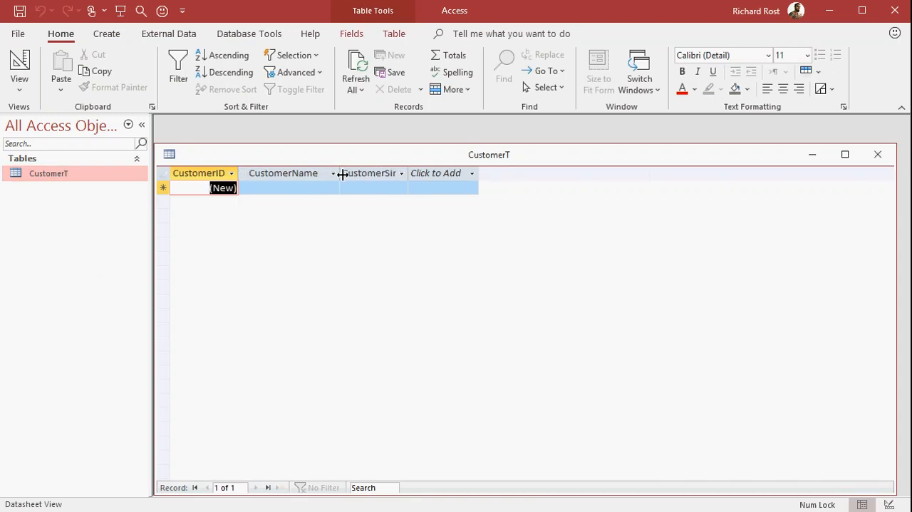
Enter Joe (3/1/2020), Sue (2/15/2020) and Bill (1/1/1999) as CustomerT records
text(Joe)
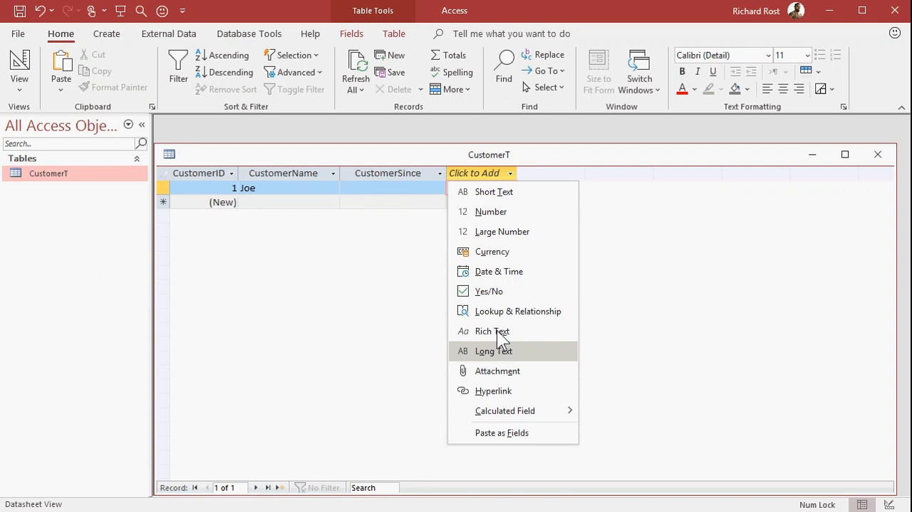
mouse_move(498, 337)
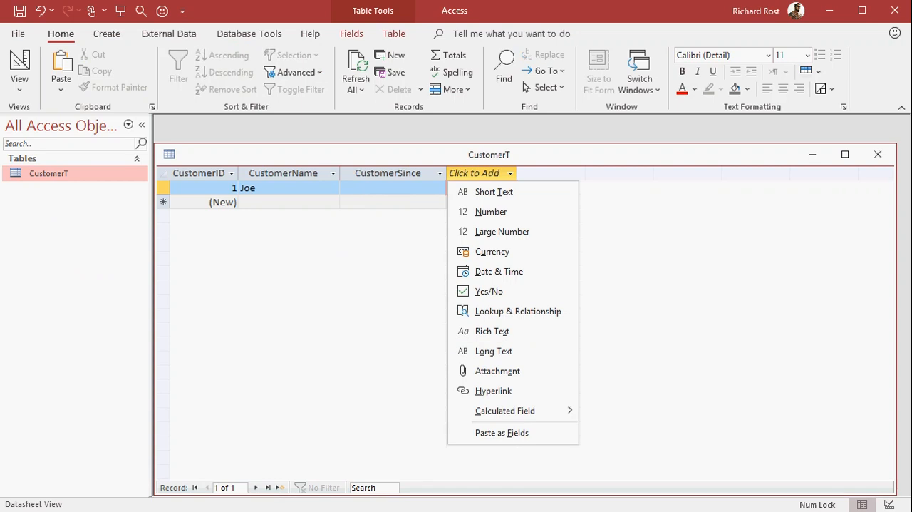
click(499, 271)
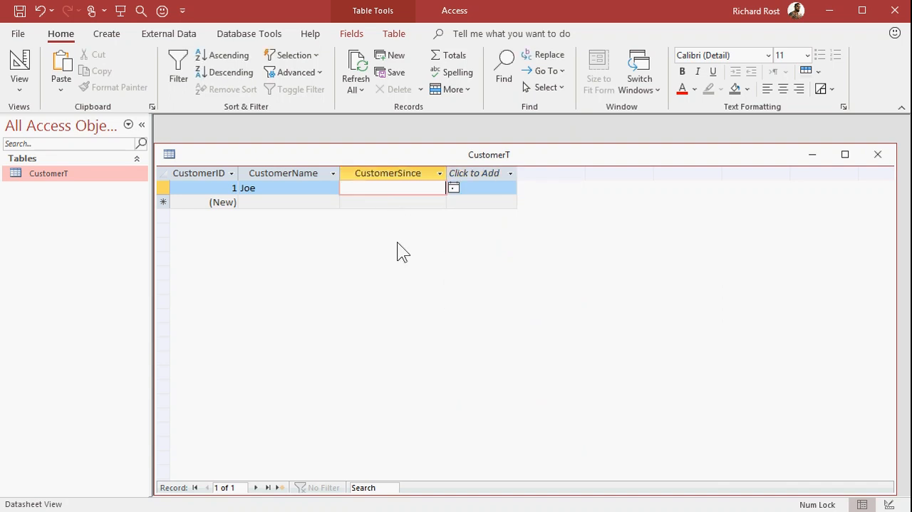
text(3/1/29)
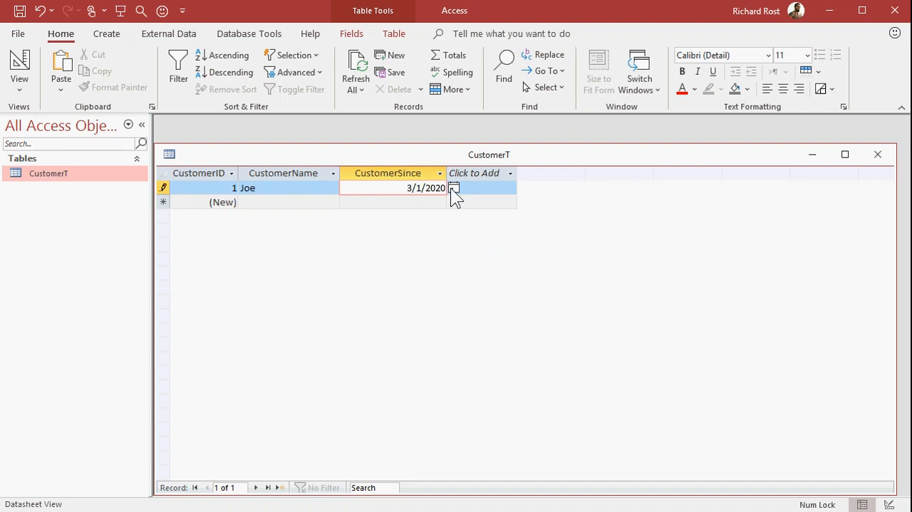
text(Sue)
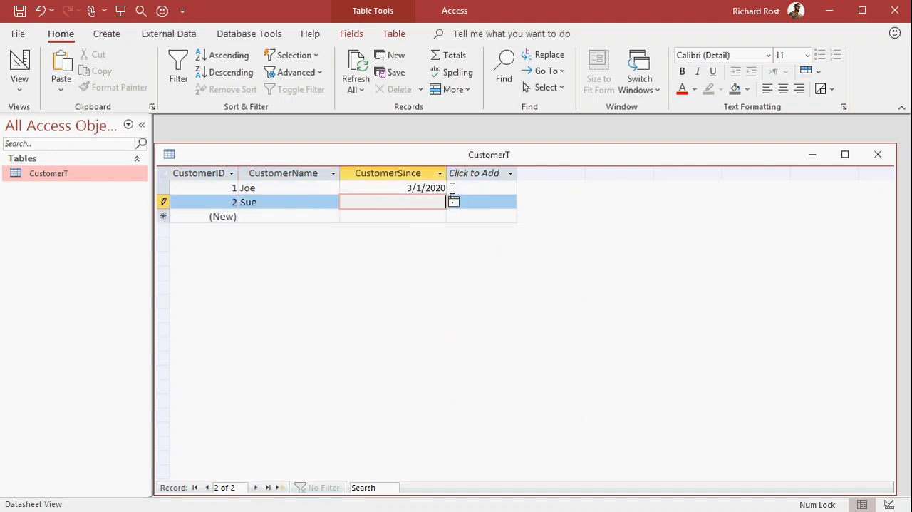
text(2/15/20)
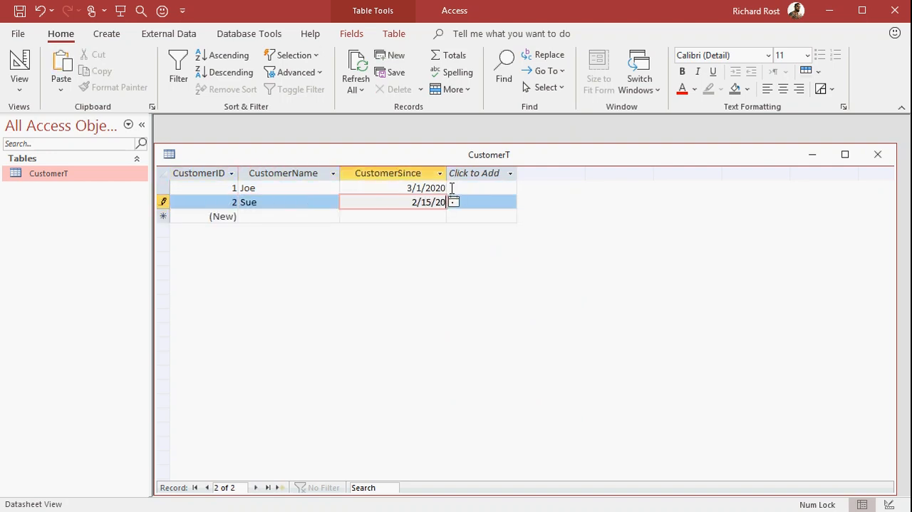
text(Bill)
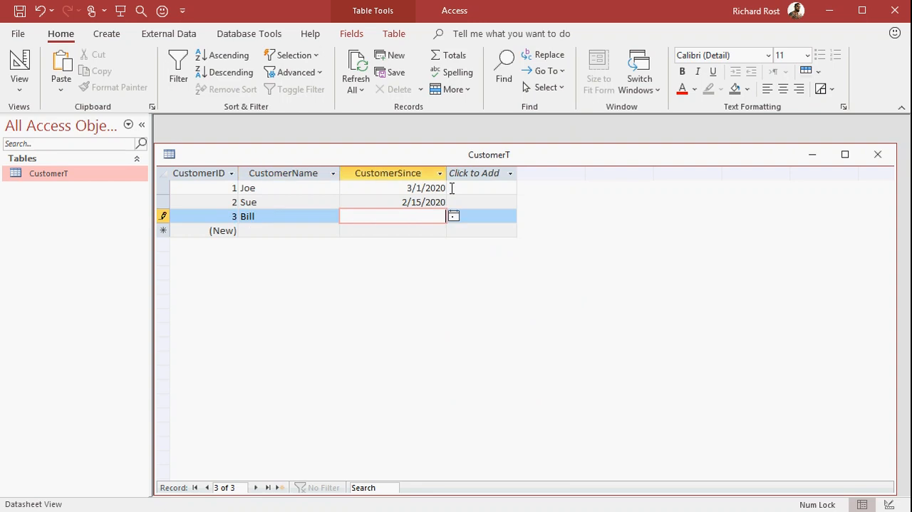
text(1/1/1999)
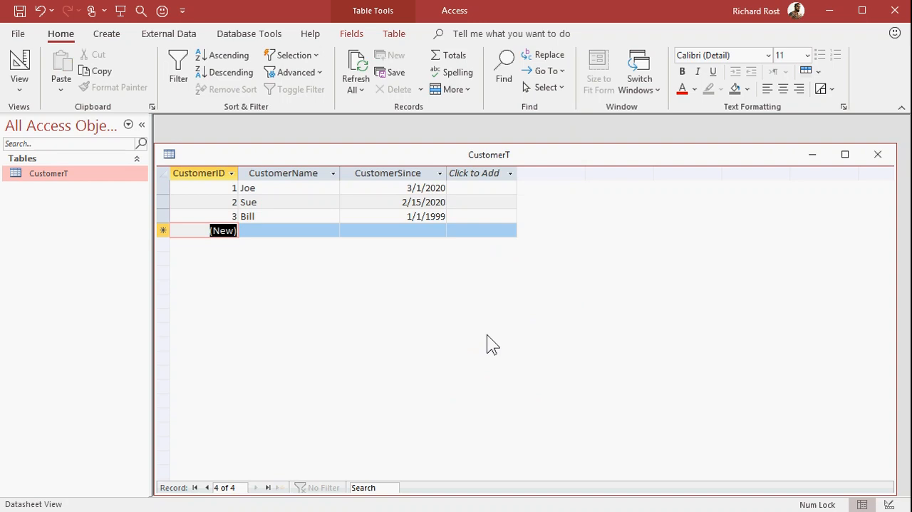
mouse_move(469, 323)
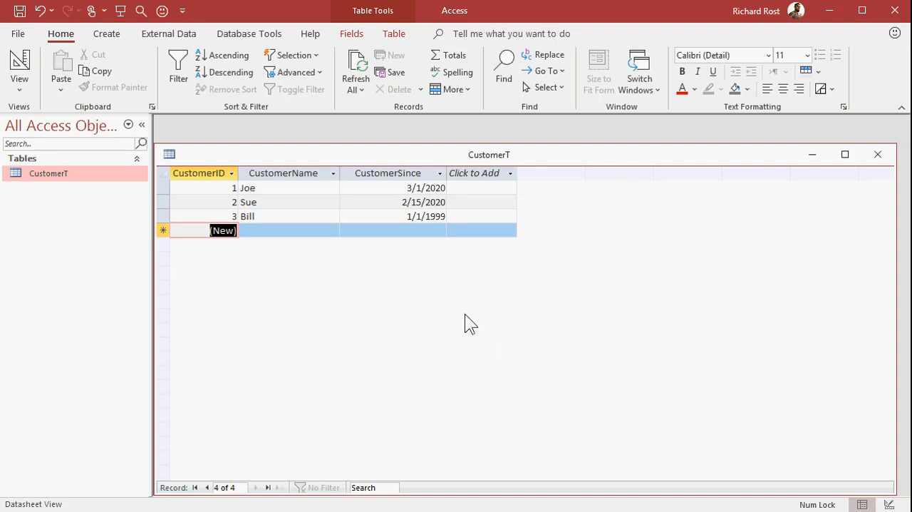
mouse_move(473, 314)
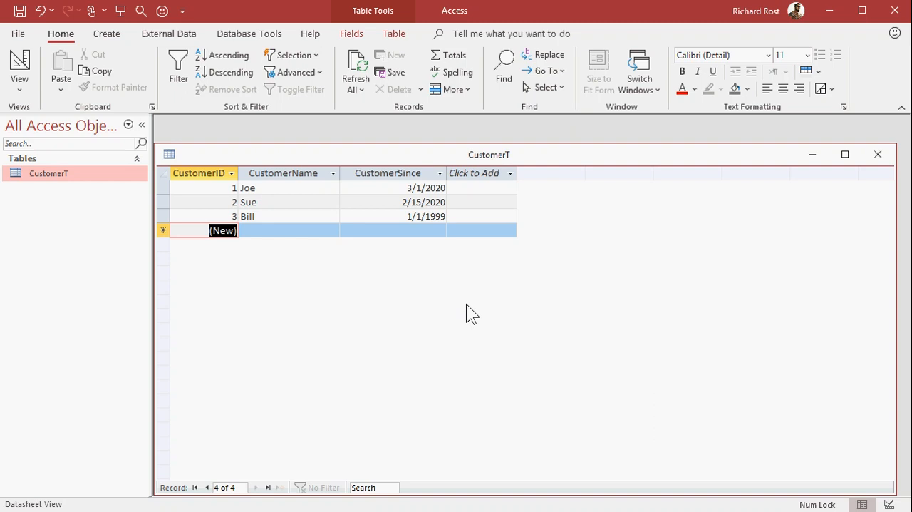
mouse_move(531, 161)
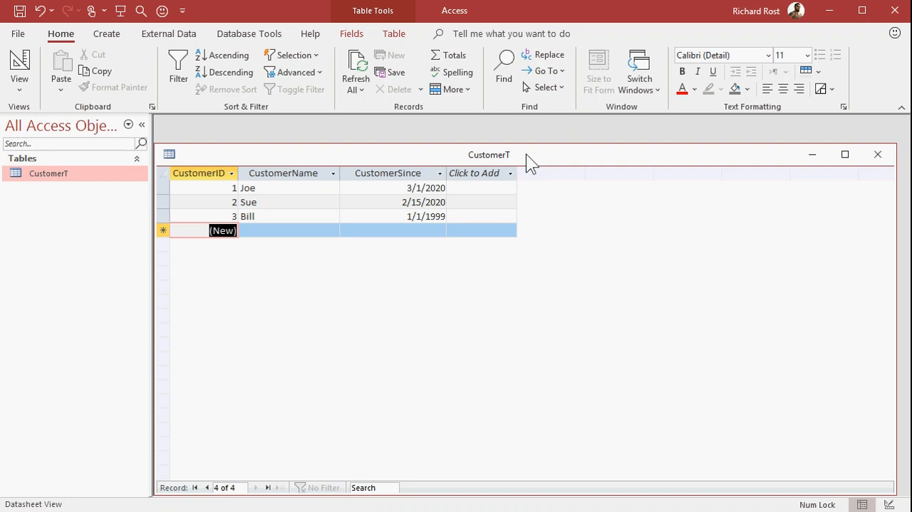
mouse_move(319, 196)
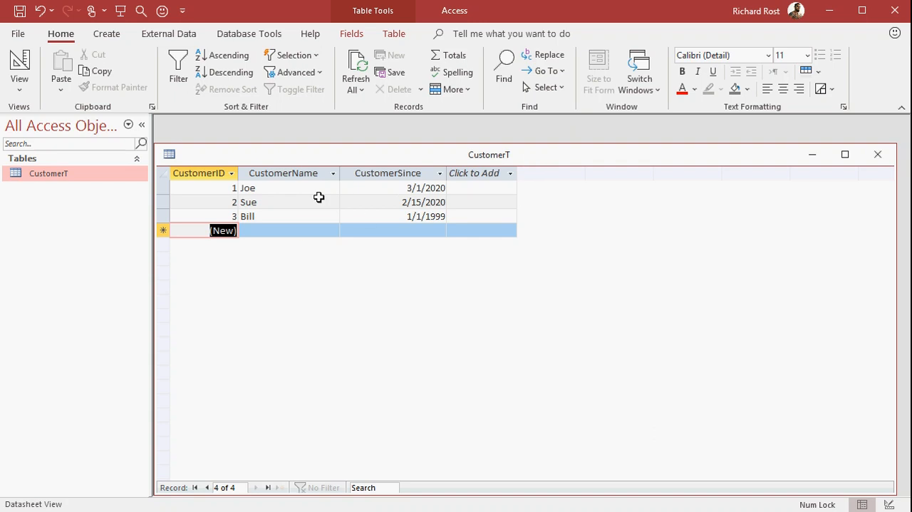
mouse_move(376, 247)
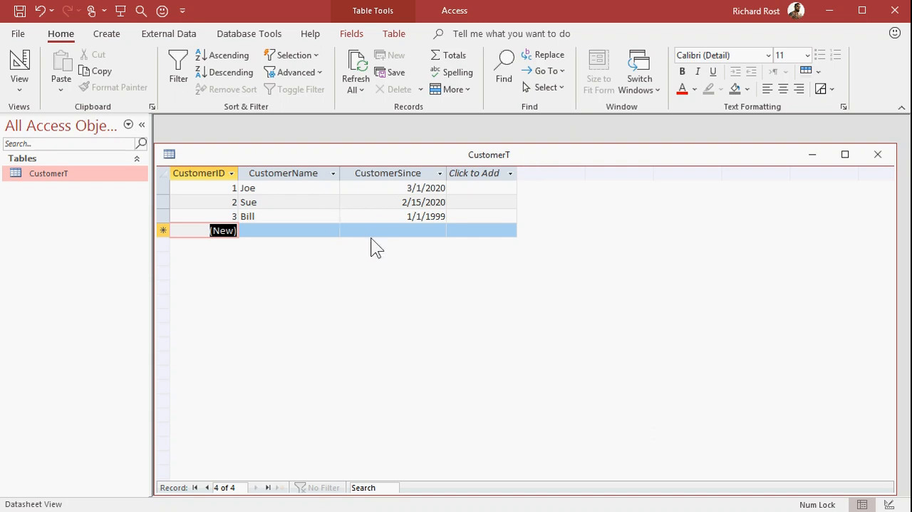
mouse_move(417, 226)
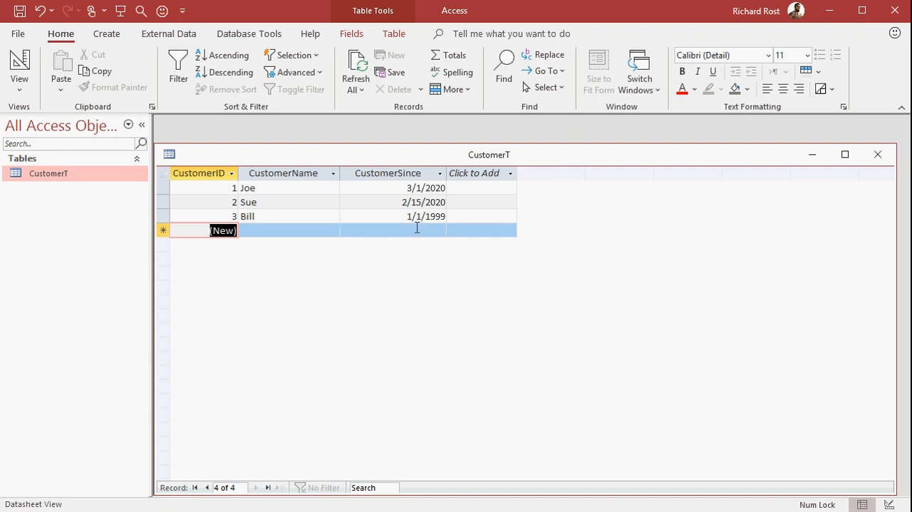
Close the CustomerT datasheet, saving its layout changes
click(877, 154)
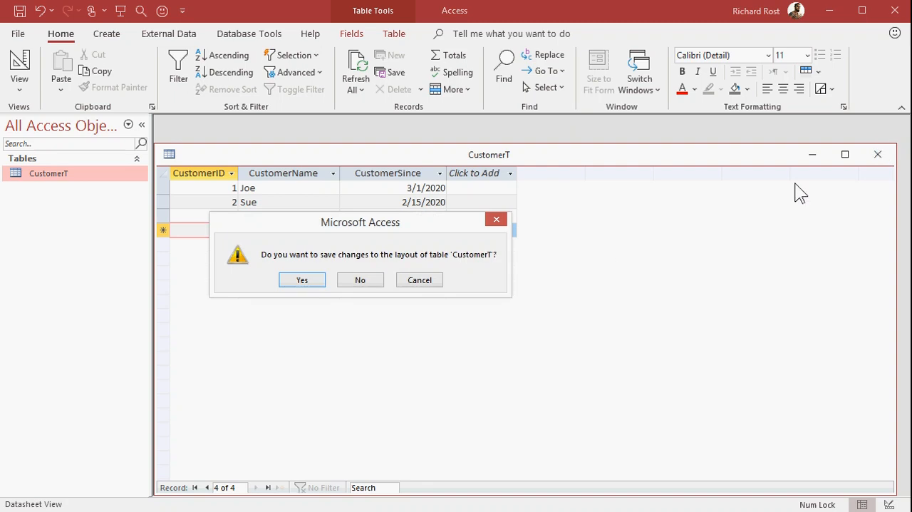
click(302, 278)
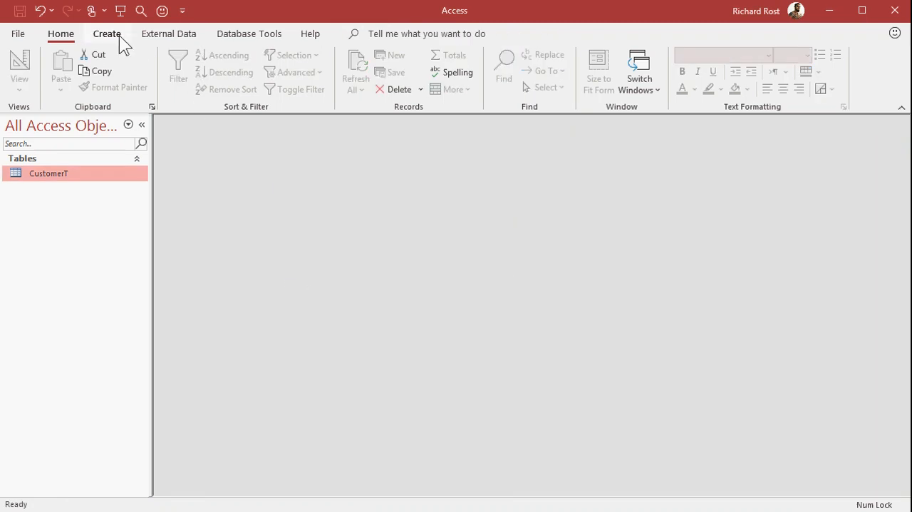
Build a design-view query on CustomerT that includes all fields via the * column
click(107, 34)
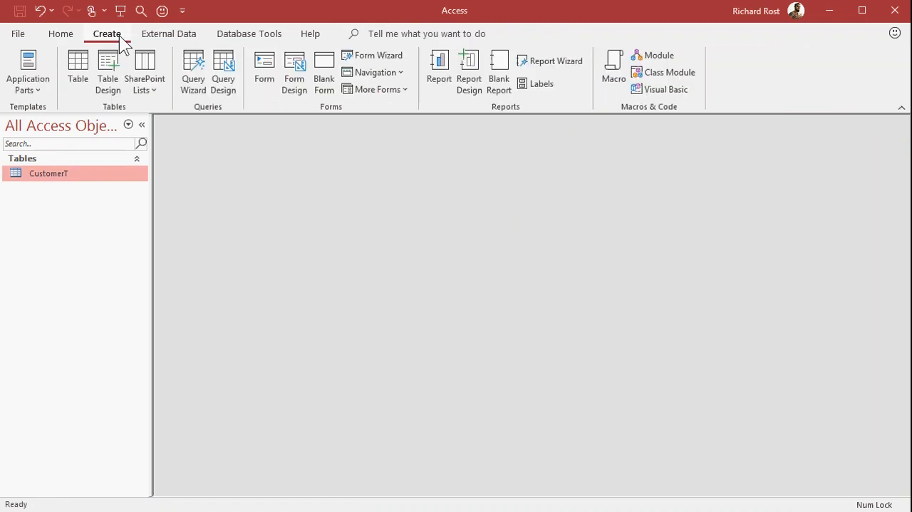
click(224, 72)
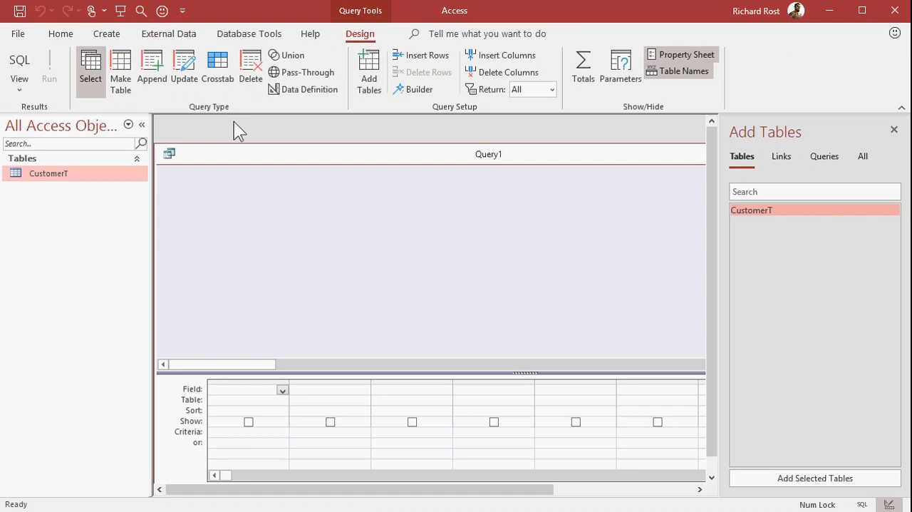
double_click(751, 209)
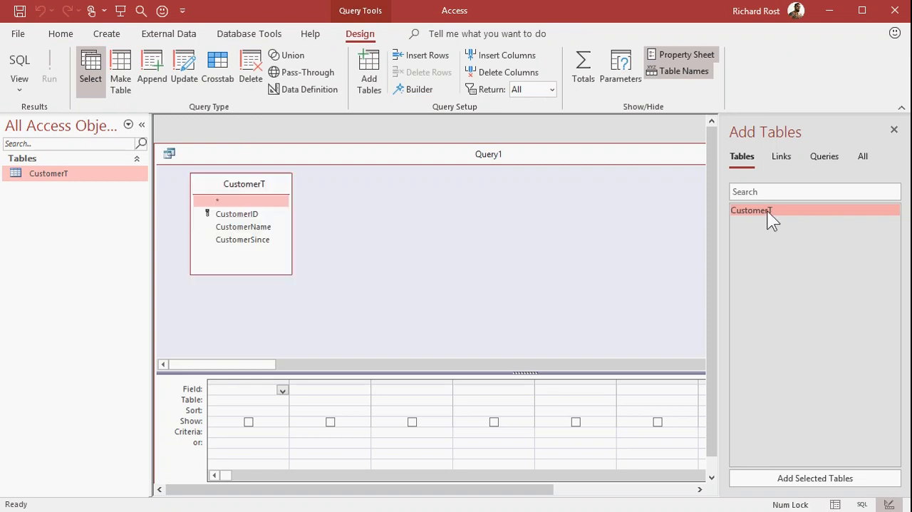
click(895, 129)
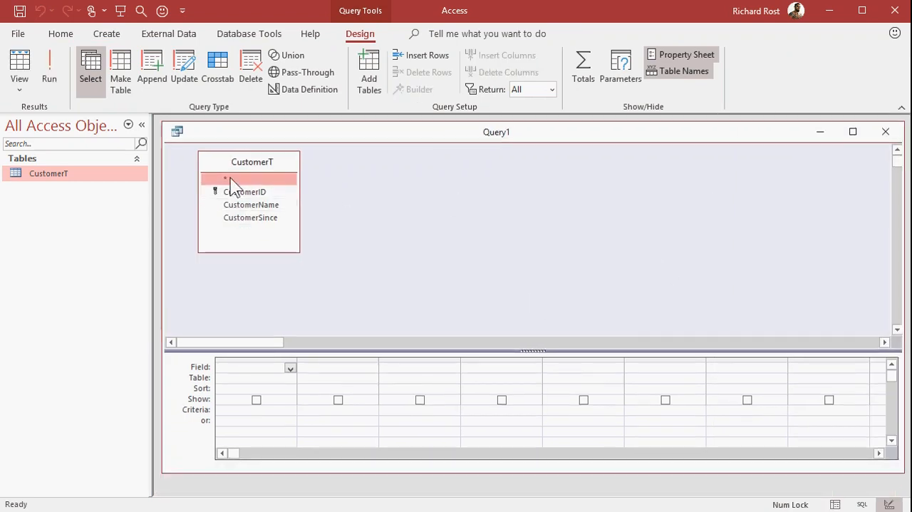
double_click(224, 178)
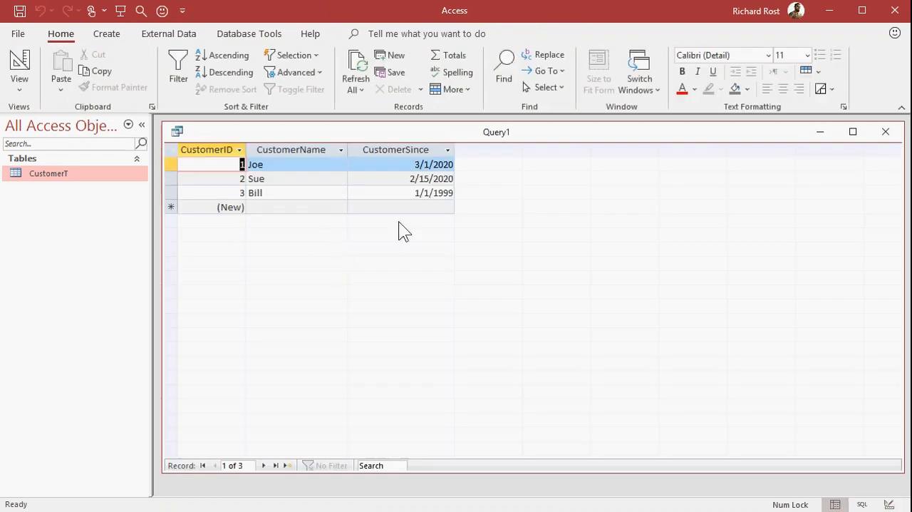
click(19, 67)
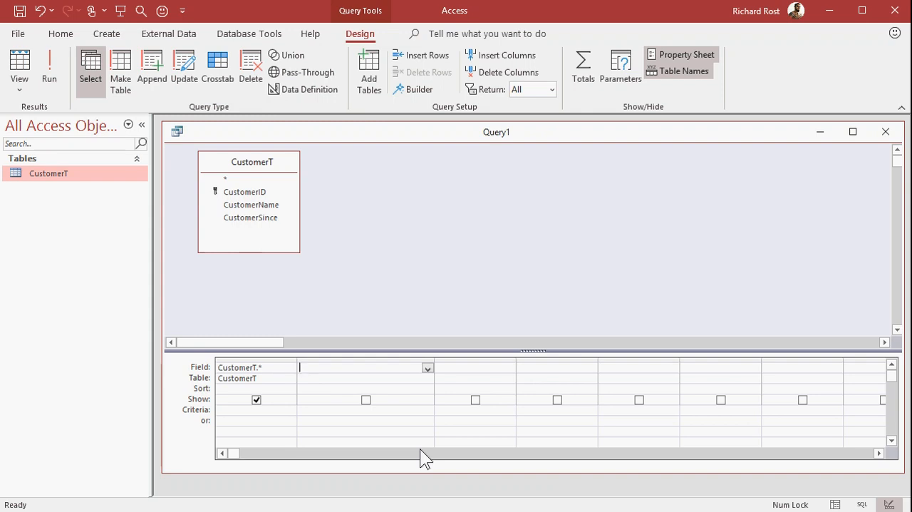
Add the query field NumDays: Date()-[CustomerSince]
text(NumDays)
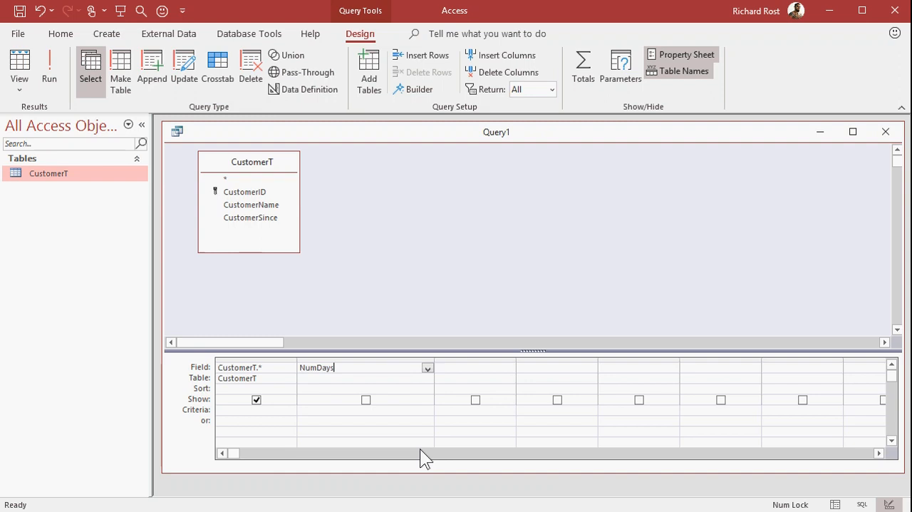
text(:)
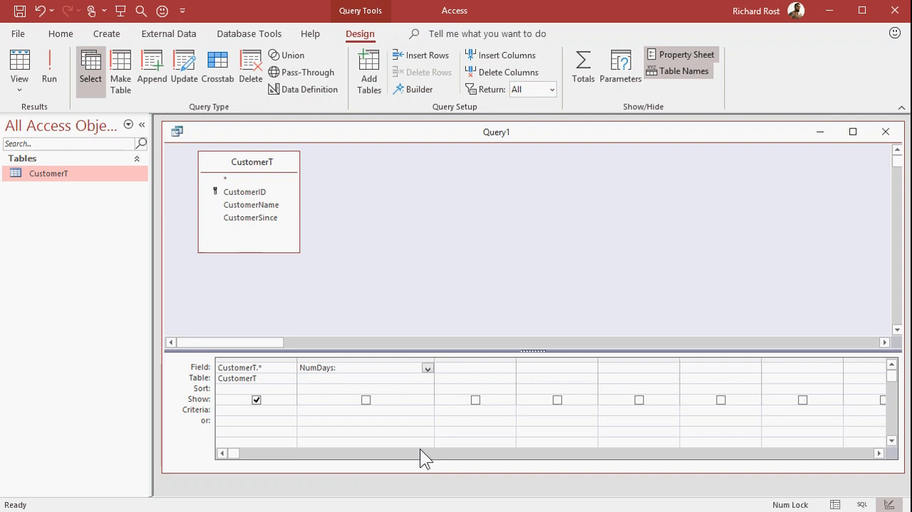
text(DATE())
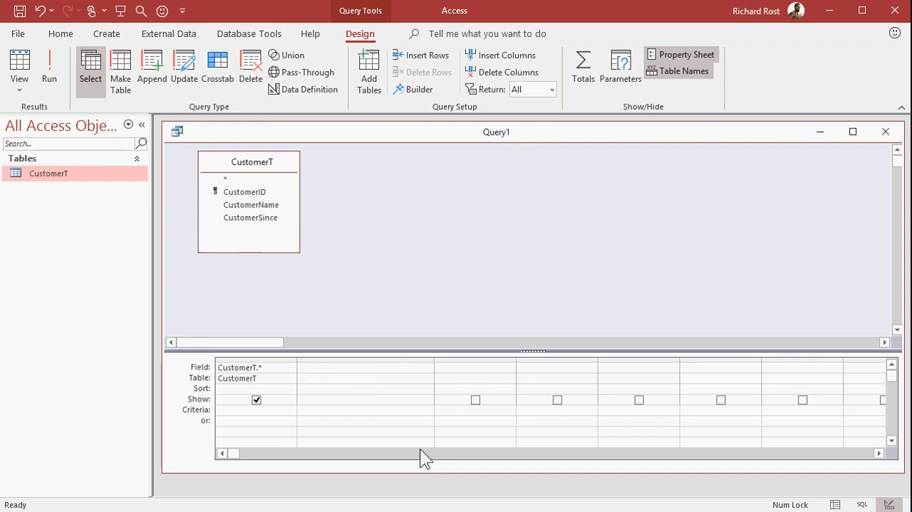
text(NumDays: Date()-[CustomerSince])
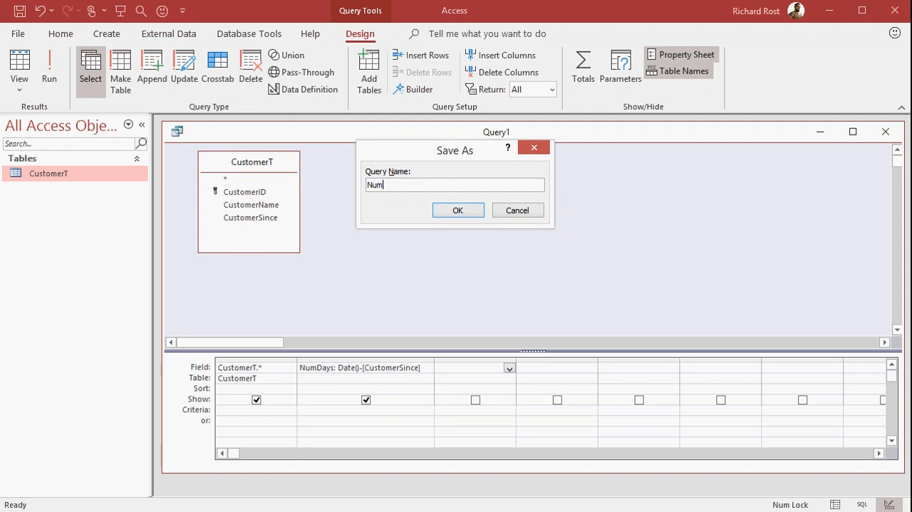
Save the query as NumDaysQ and run it to see NumDays results
click(457, 210)
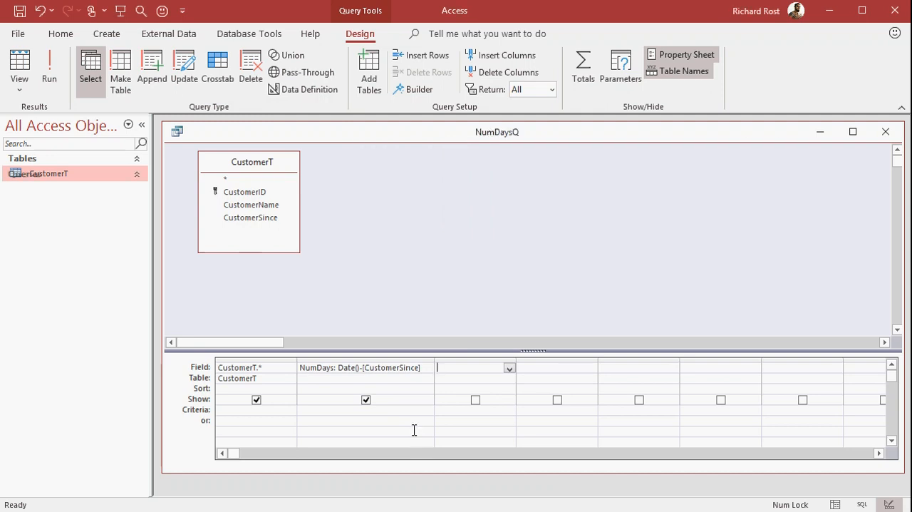
click(49, 69)
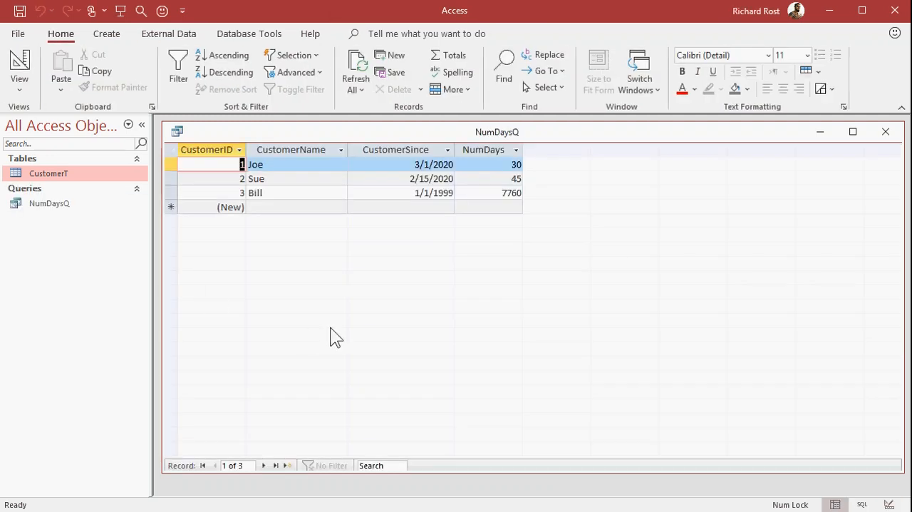
mouse_move(572, 328)
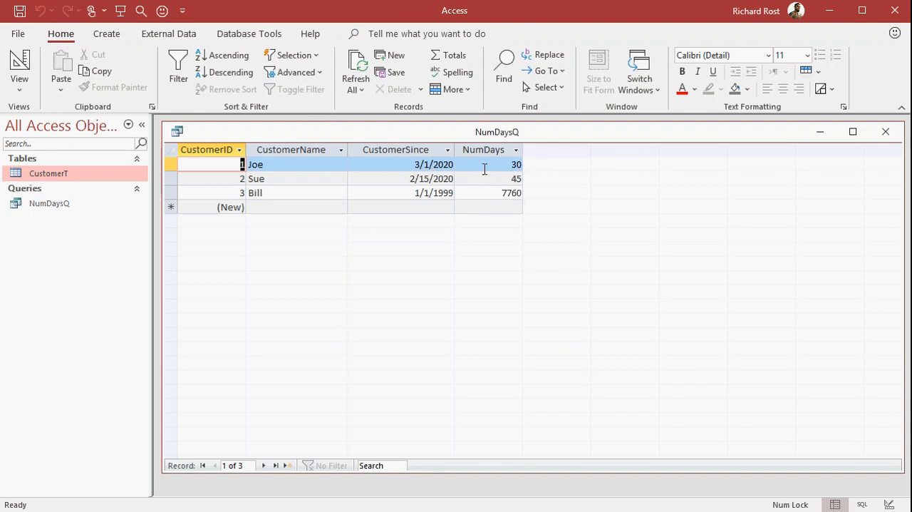
mouse_move(506, 244)
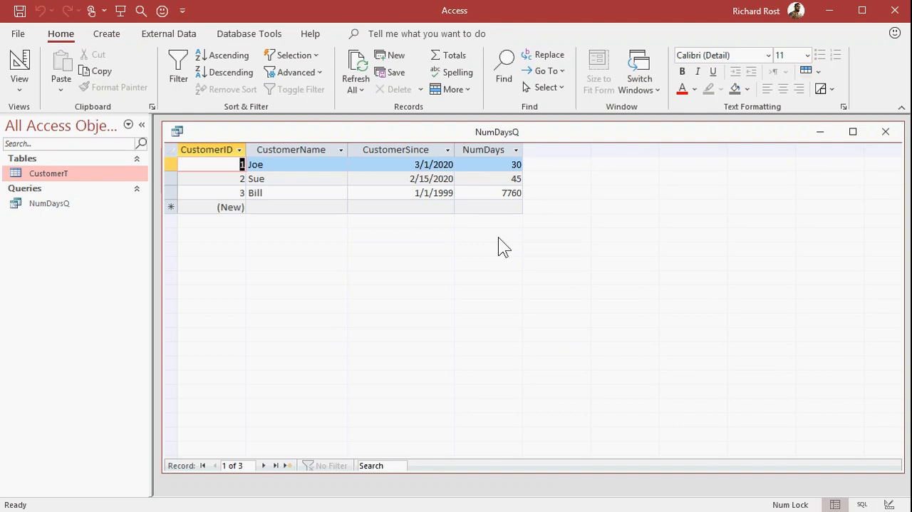
mouse_move(298, 255)
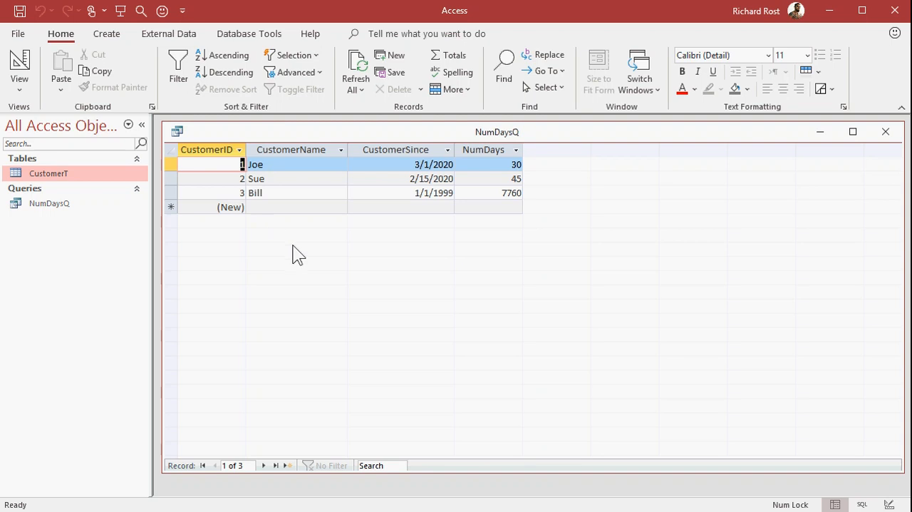
mouse_move(492, 278)
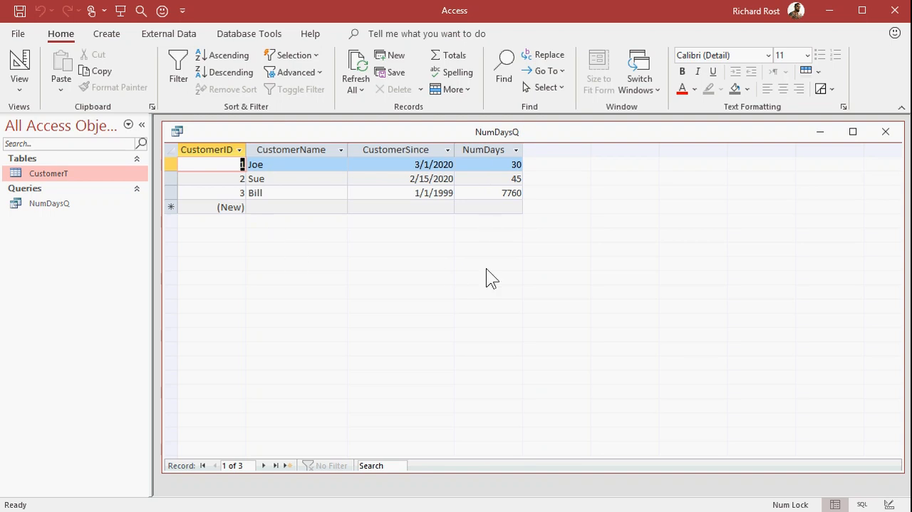
mouse_move(576, 197)
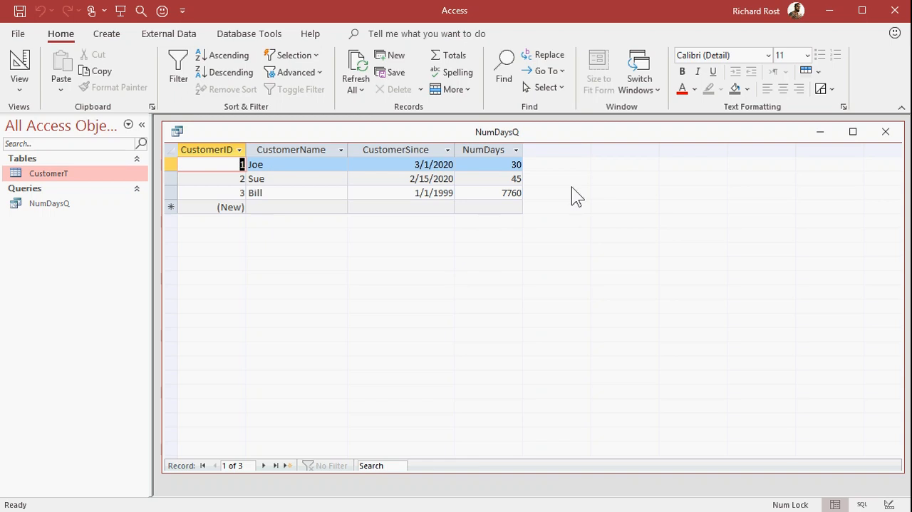
mouse_move(44, 73)
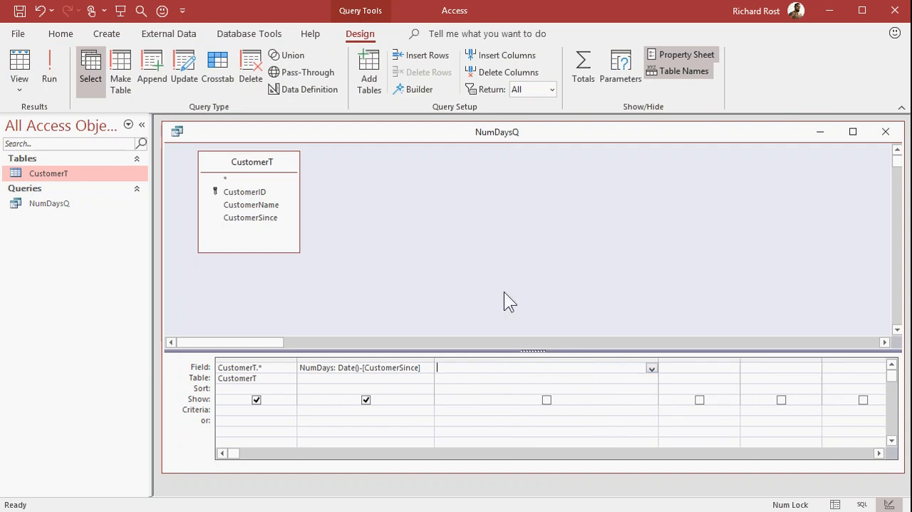
Add DD: DateDiff("d",Date(),[CustomerSince]) and run the query, showing -30, -45, -7760
text(DD:)
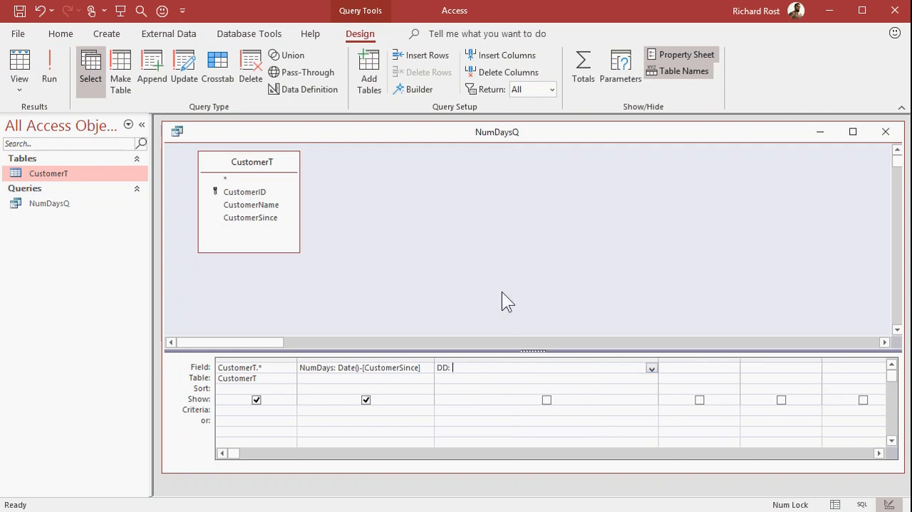
text(DateDiff()
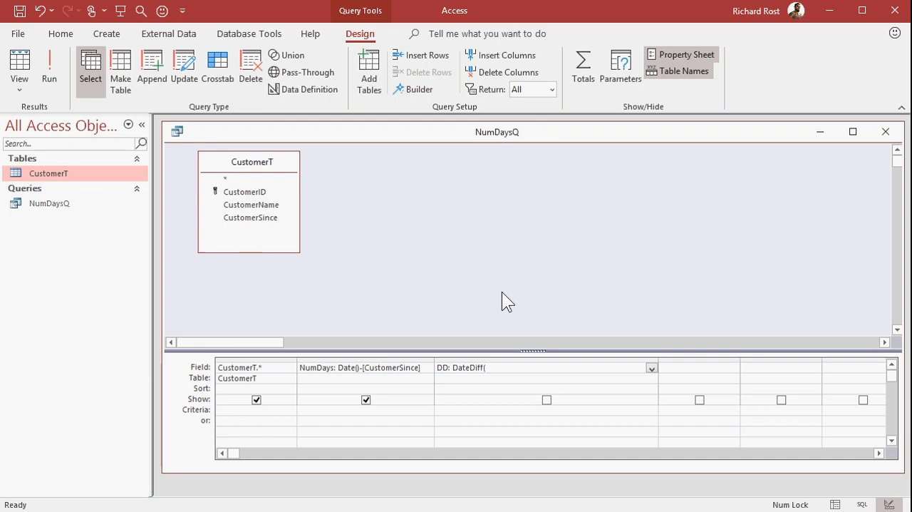
mouse_move(545, 157)
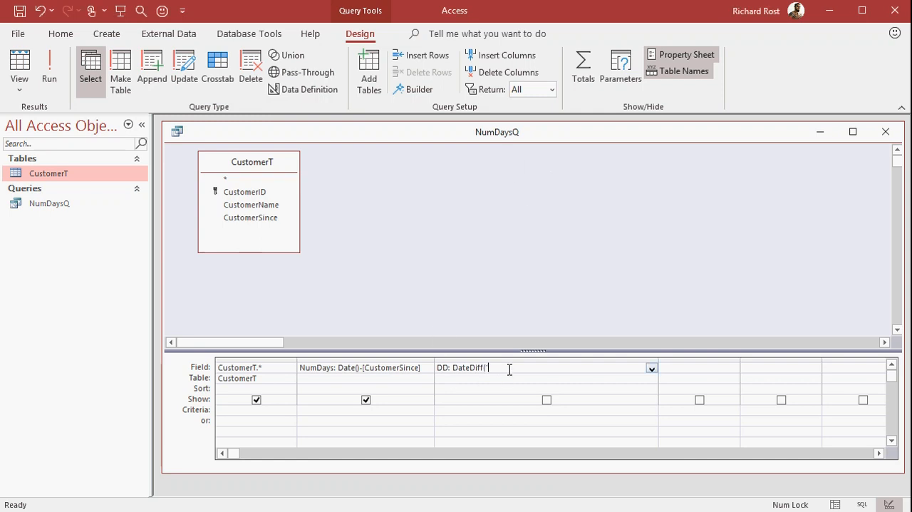
text(d')
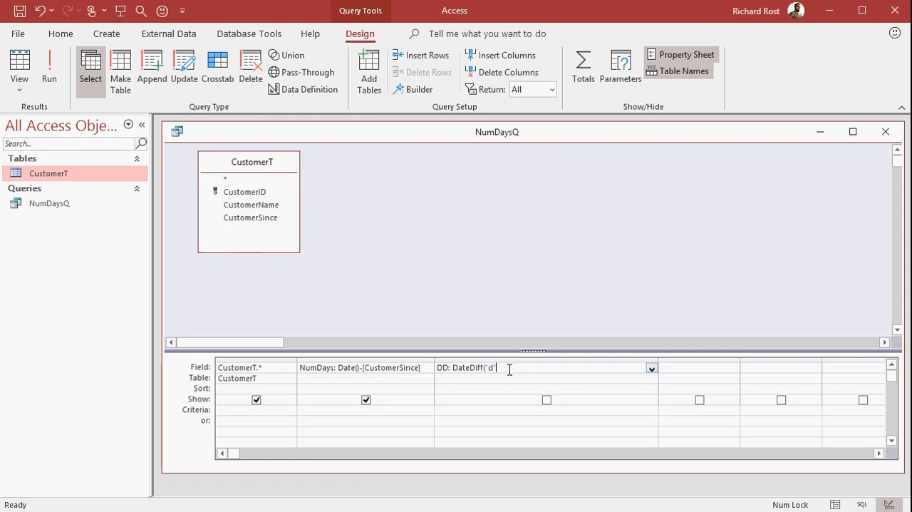
text(,)
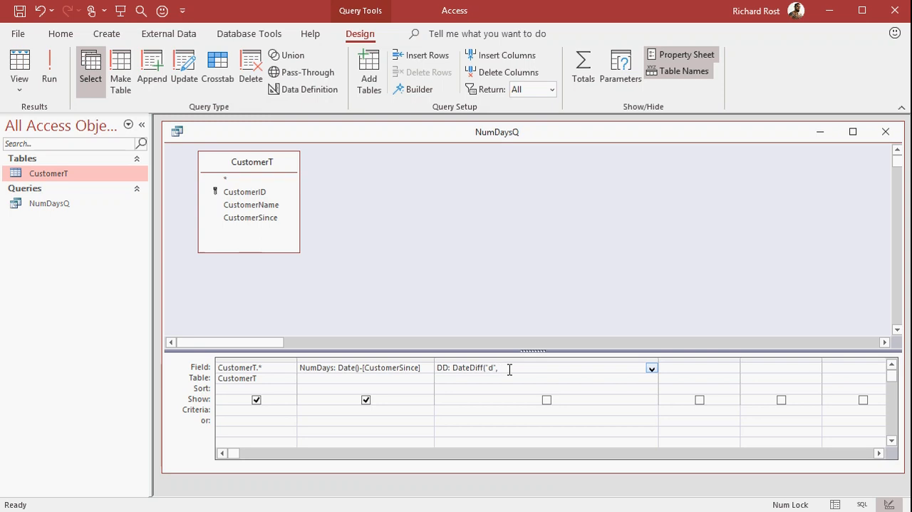
text(D)
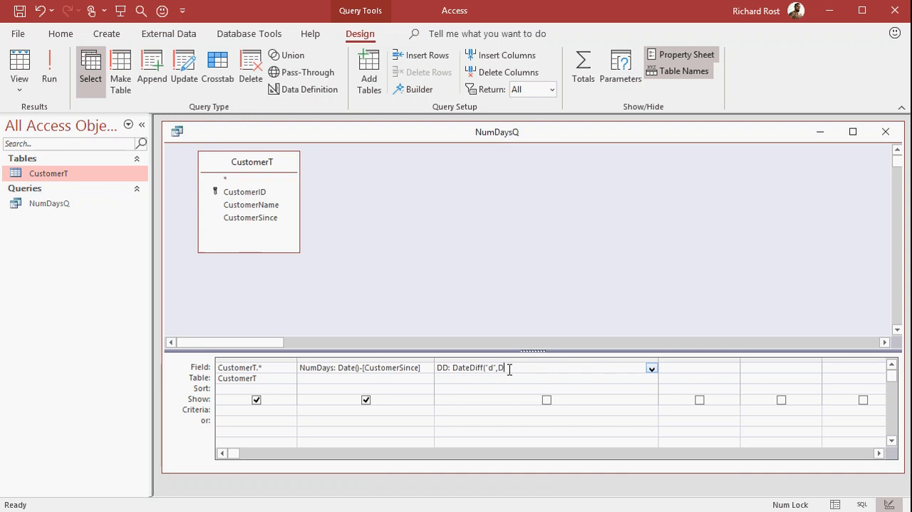
text(ate(),)
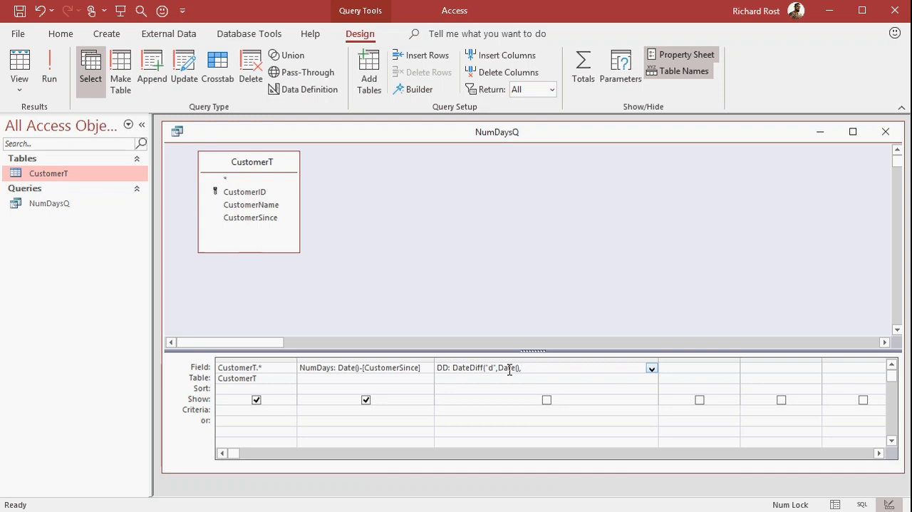
text(CustomerSince]))
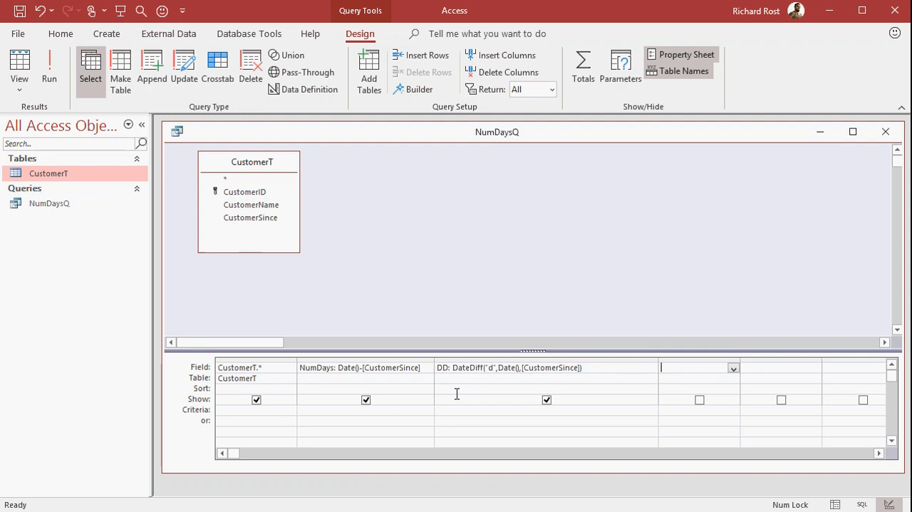
click(49, 68)
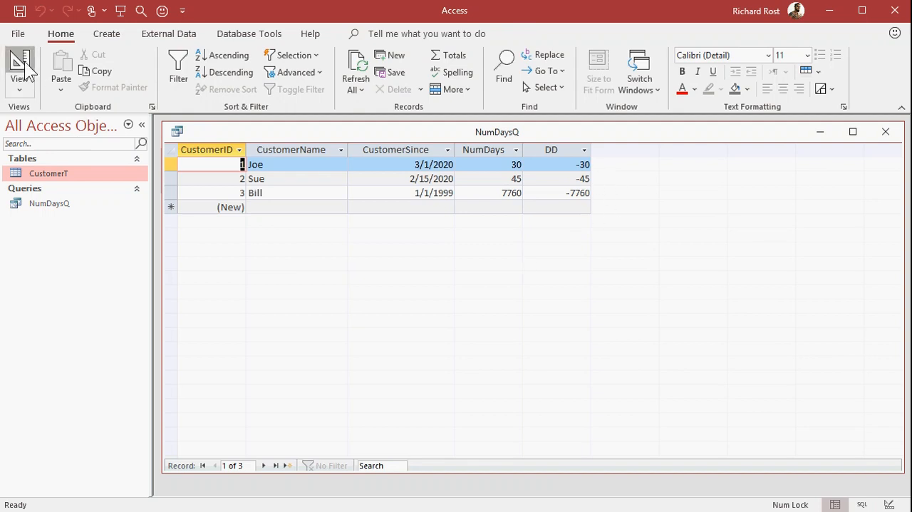
In Design View, rewrite DD as DateDiff("d",[CustomerSince],Date())
click(19, 64)
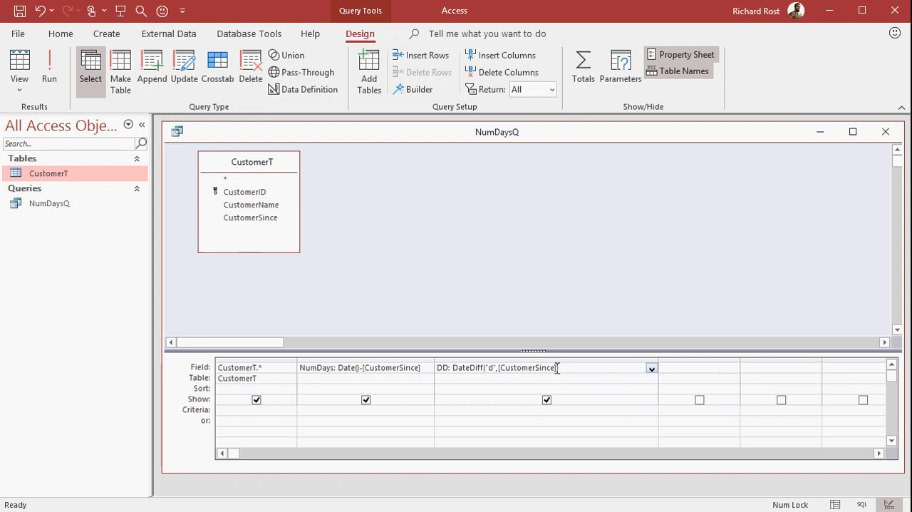
text(,Date()))
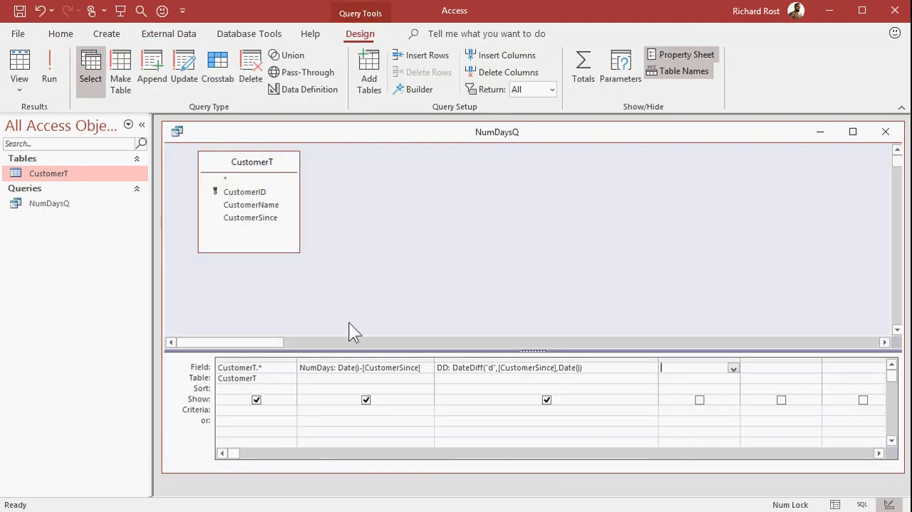
click(545, 367)
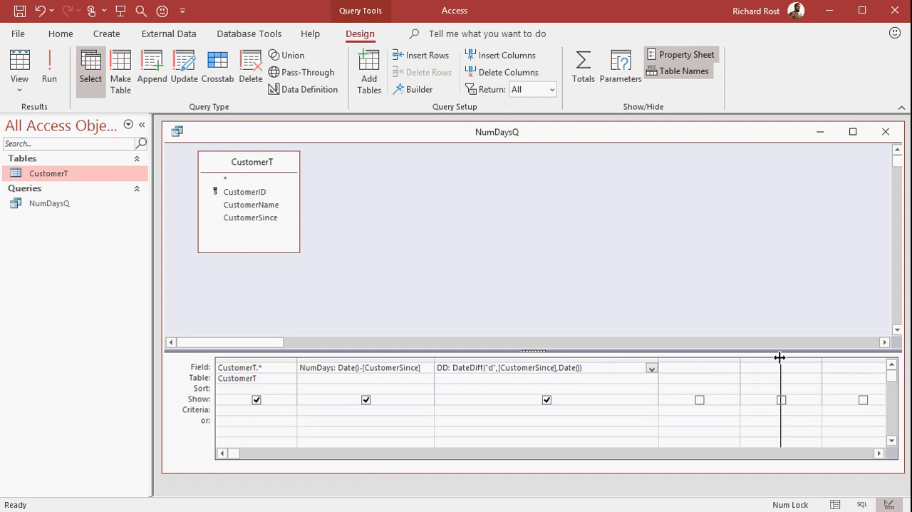
Add DDw: DateDiff("ww",[CustomerSince],Date()) as the next query field
text([CustomerSince],Date()))
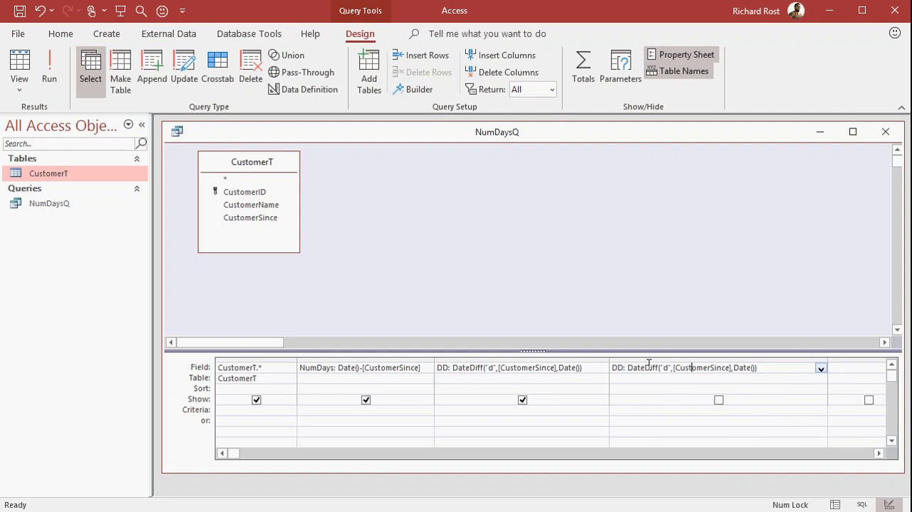
text(w)
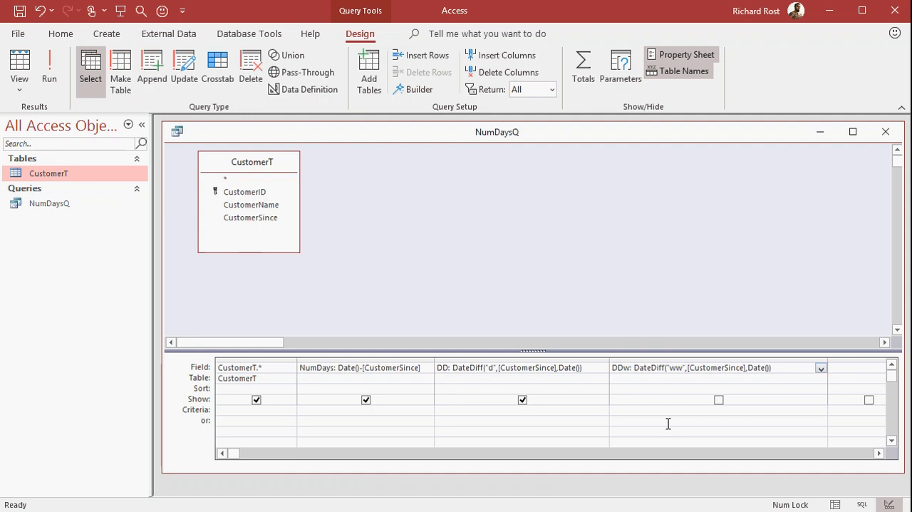
mouse_move(674, 411)
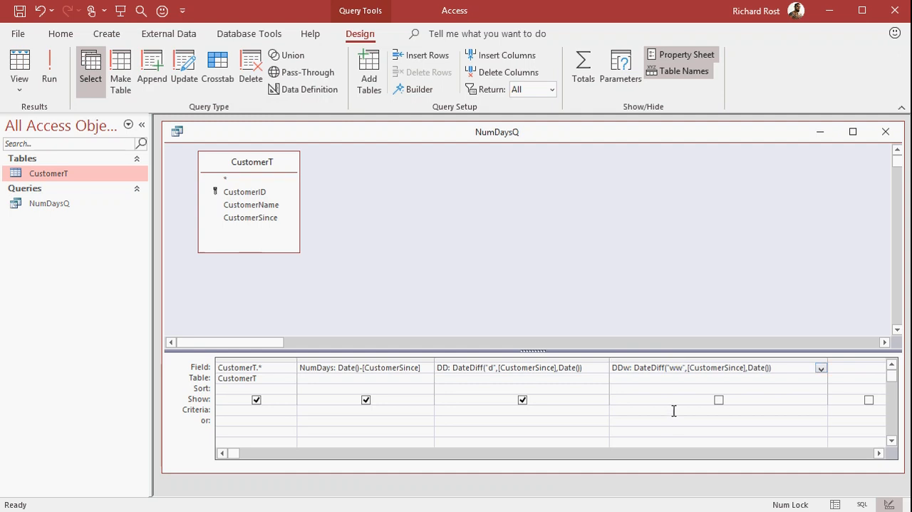
Run NumDaysQ to show DD values 30, 45, 7760 and DDw values 4, 7, 1109
click(51, 68)
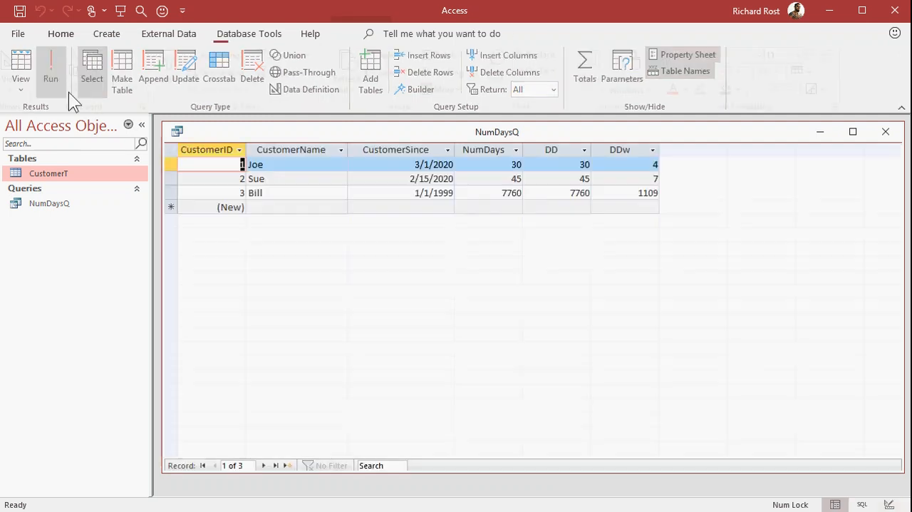
click(61, 34)
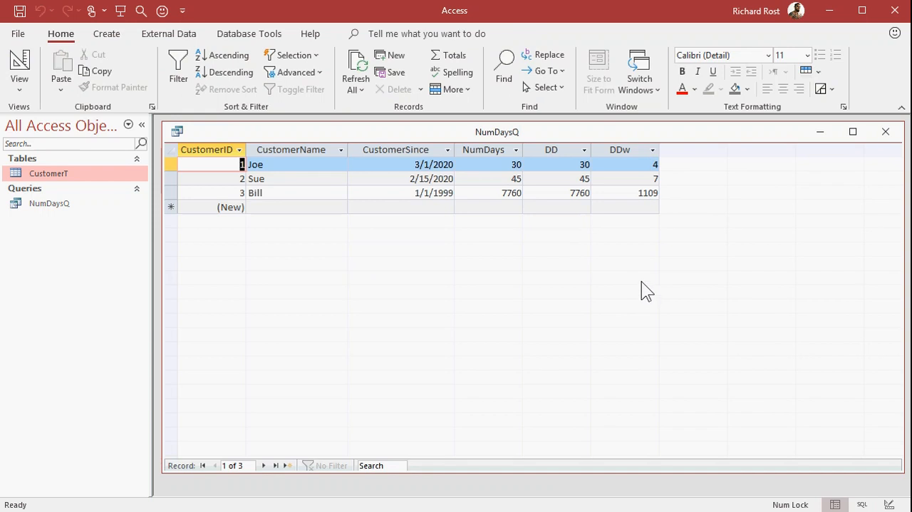
mouse_move(657, 161)
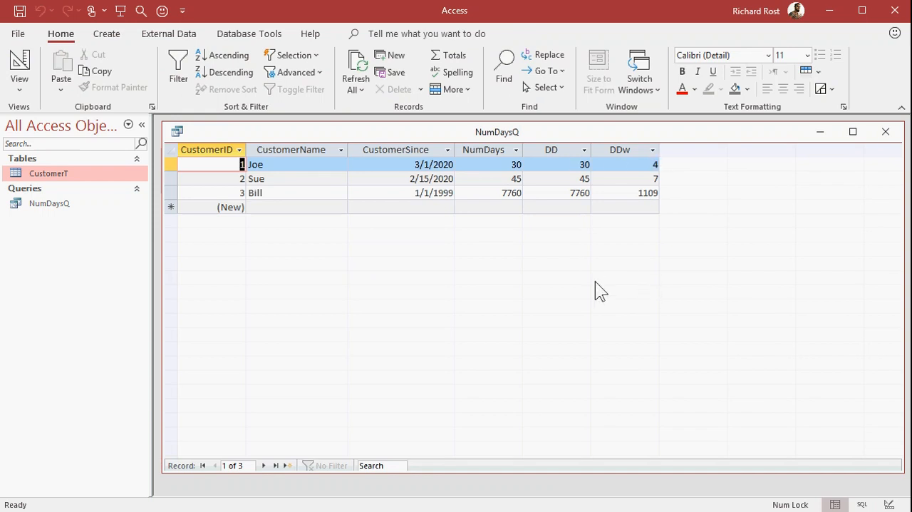
mouse_move(663, 278)
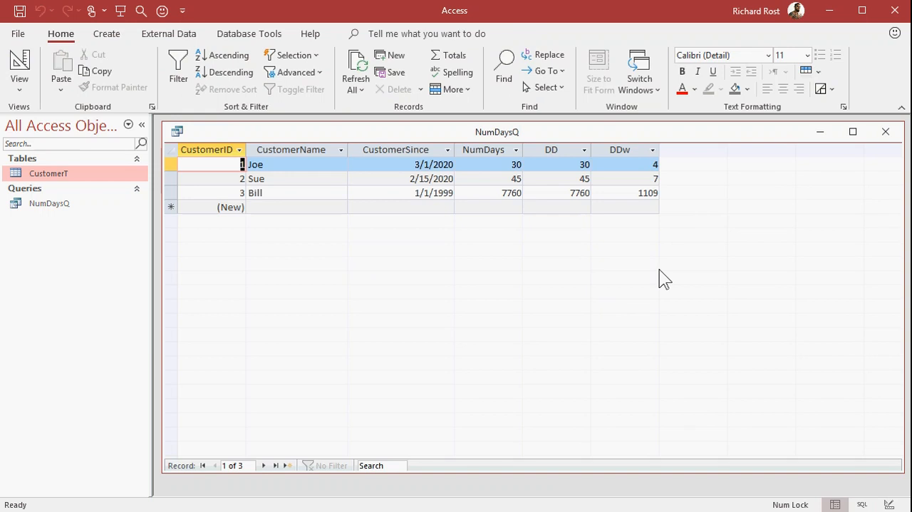